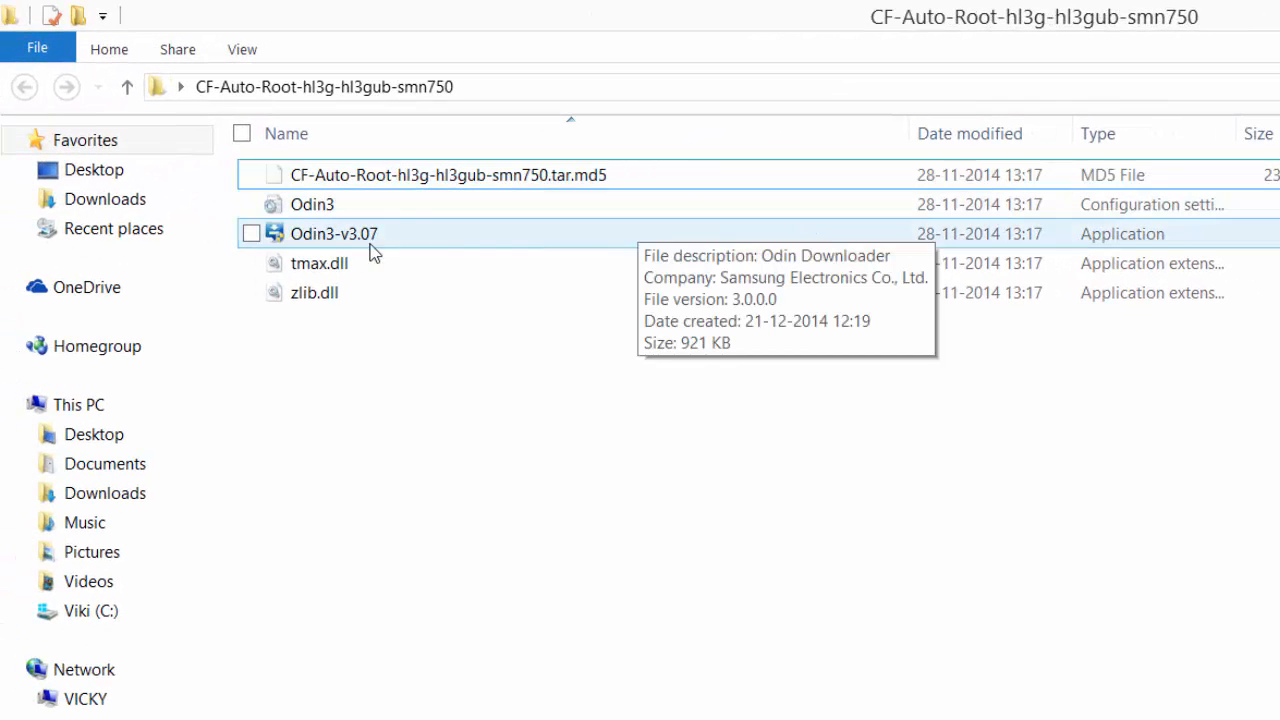
# Step: Run Odin3-v3.07 from the CF-Auto-Root folder in File Explorer
pyautogui.rightClick(334, 232)
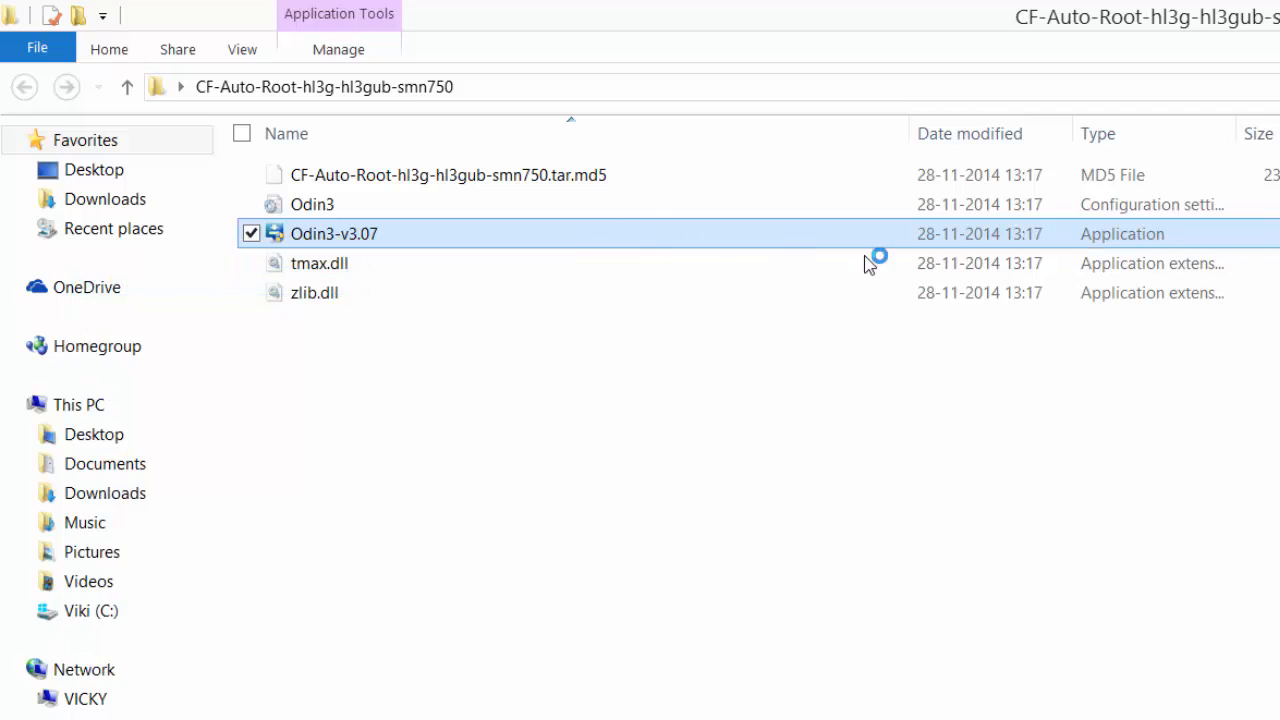
pyautogui.doubleClick(334, 232)
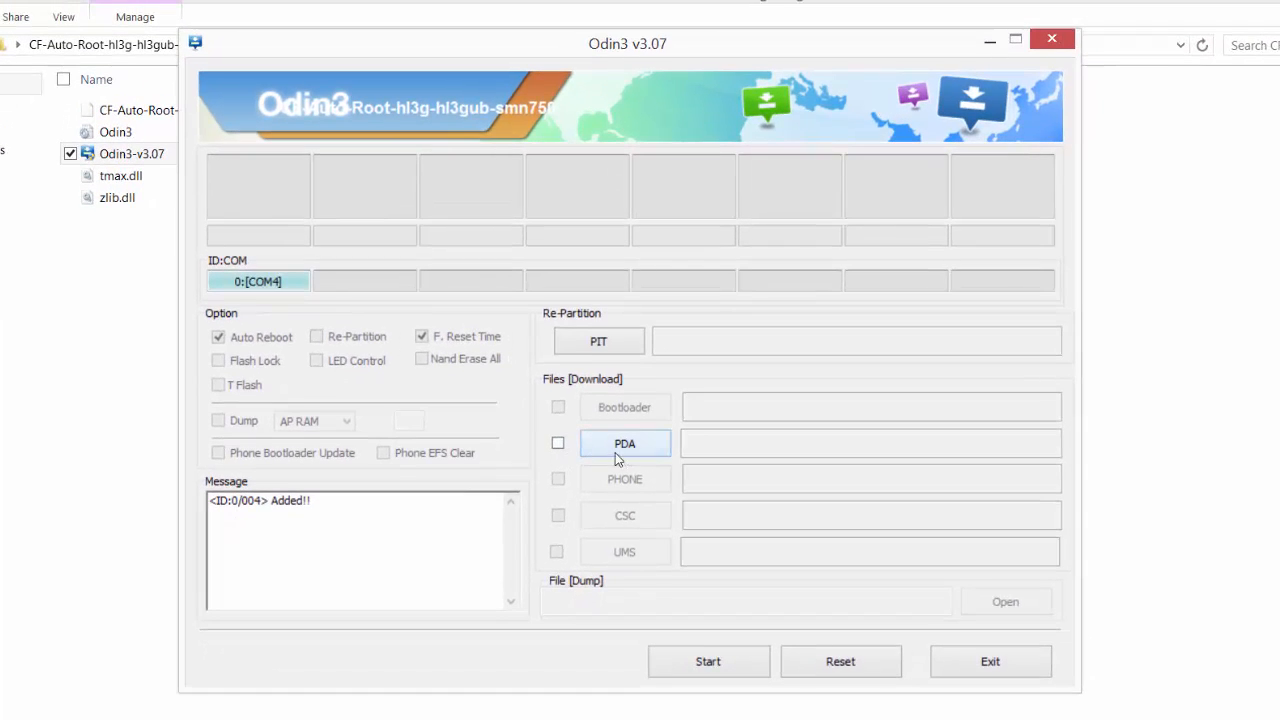
# Step: Load CF-Auto-Root-hl3g-hl3gub-smn750.tar.md5 into the PDA slot with its MD5 check valid
pyautogui.moveTo(628, 44); pyautogui.dragTo(630, 130)
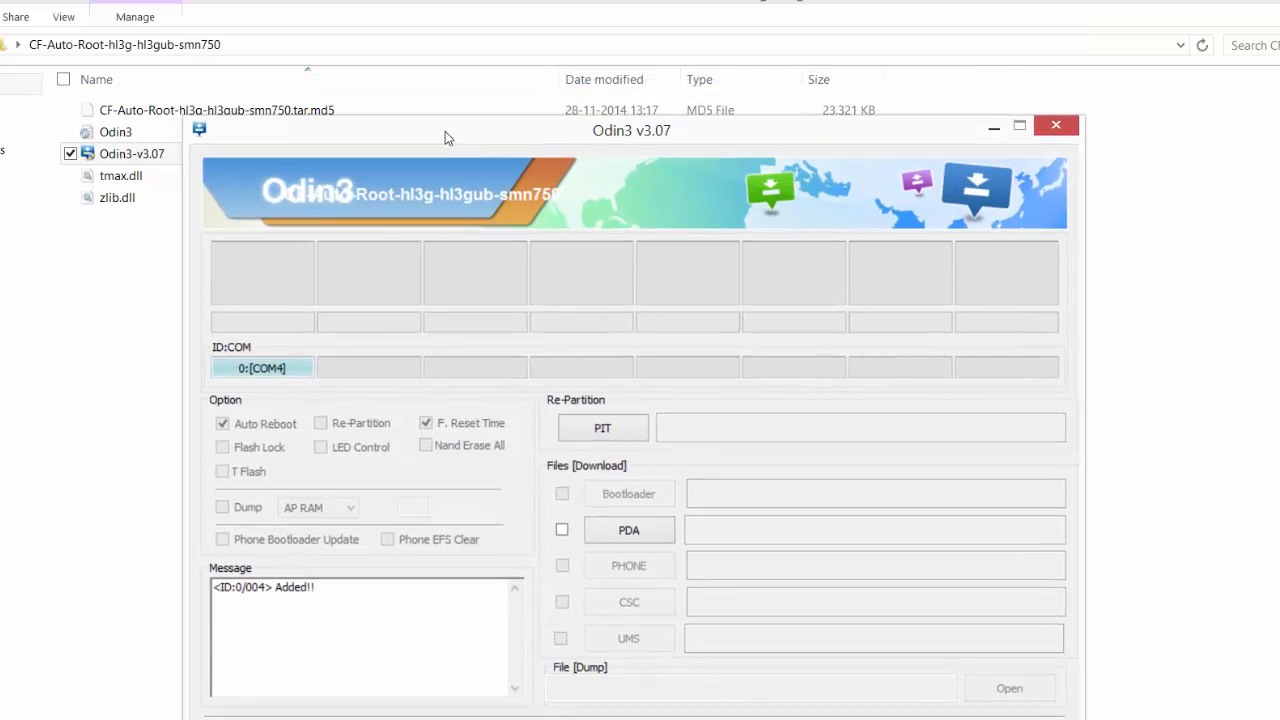
pyautogui.moveTo(632, 130); pyautogui.dragTo(600, 136)
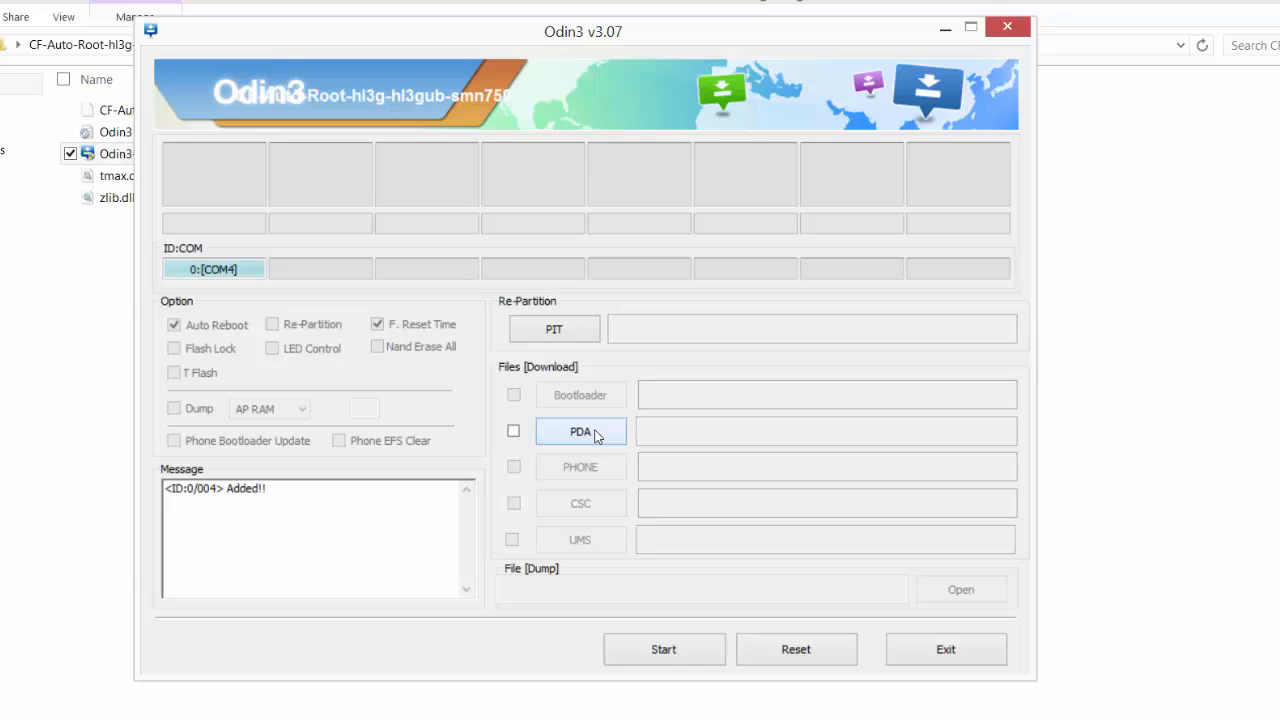
pyautogui.click(580, 432)
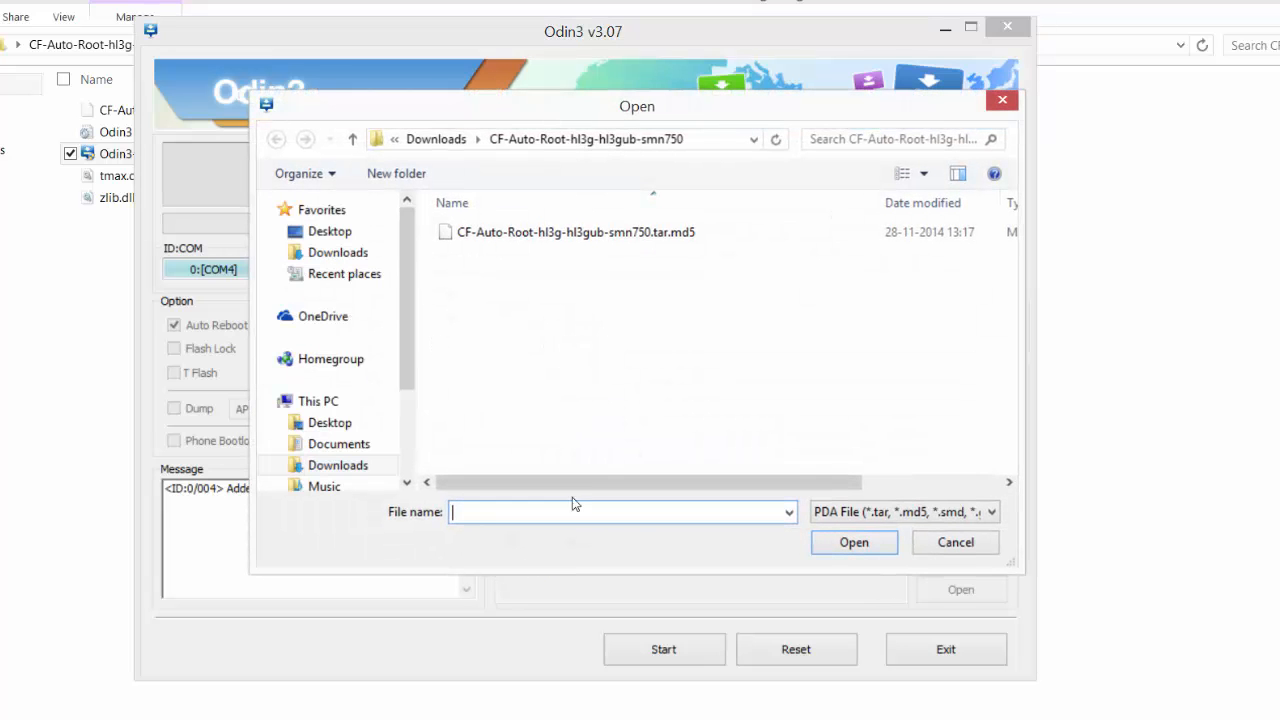
pyautogui.click(560, 232)
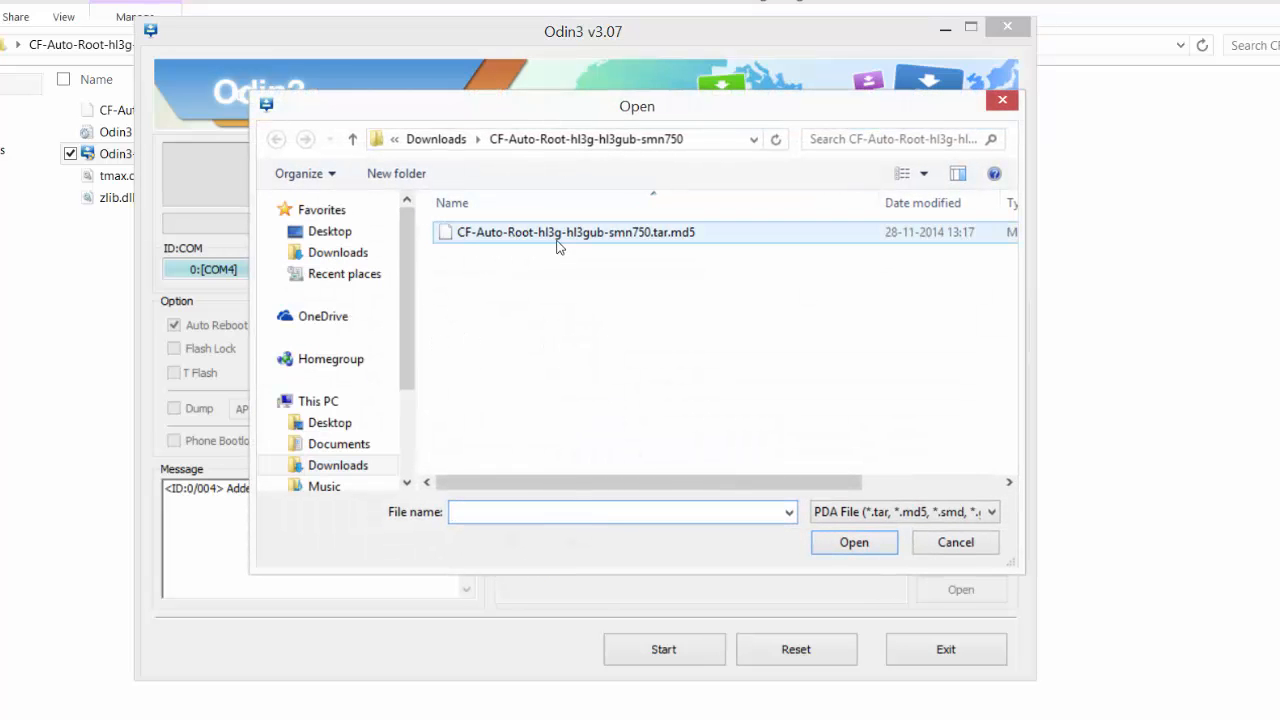
pyautogui.click(560, 232)
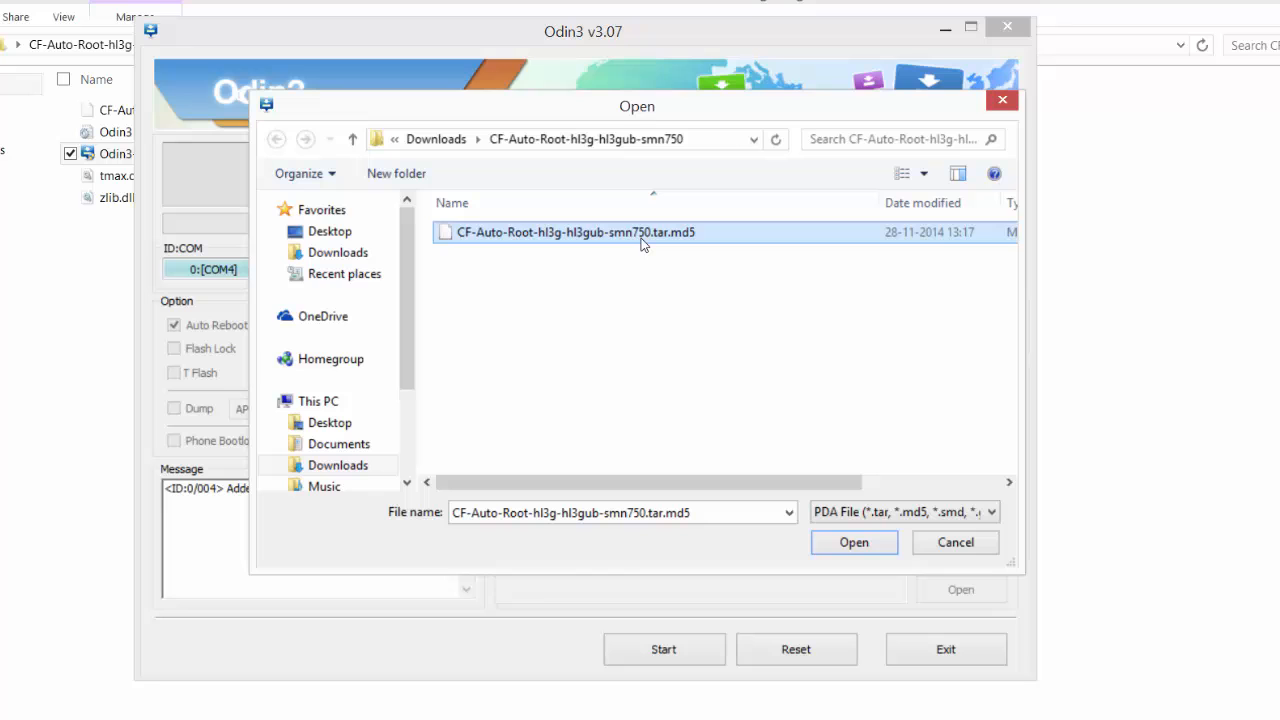
pyautogui.moveTo(492, 192)
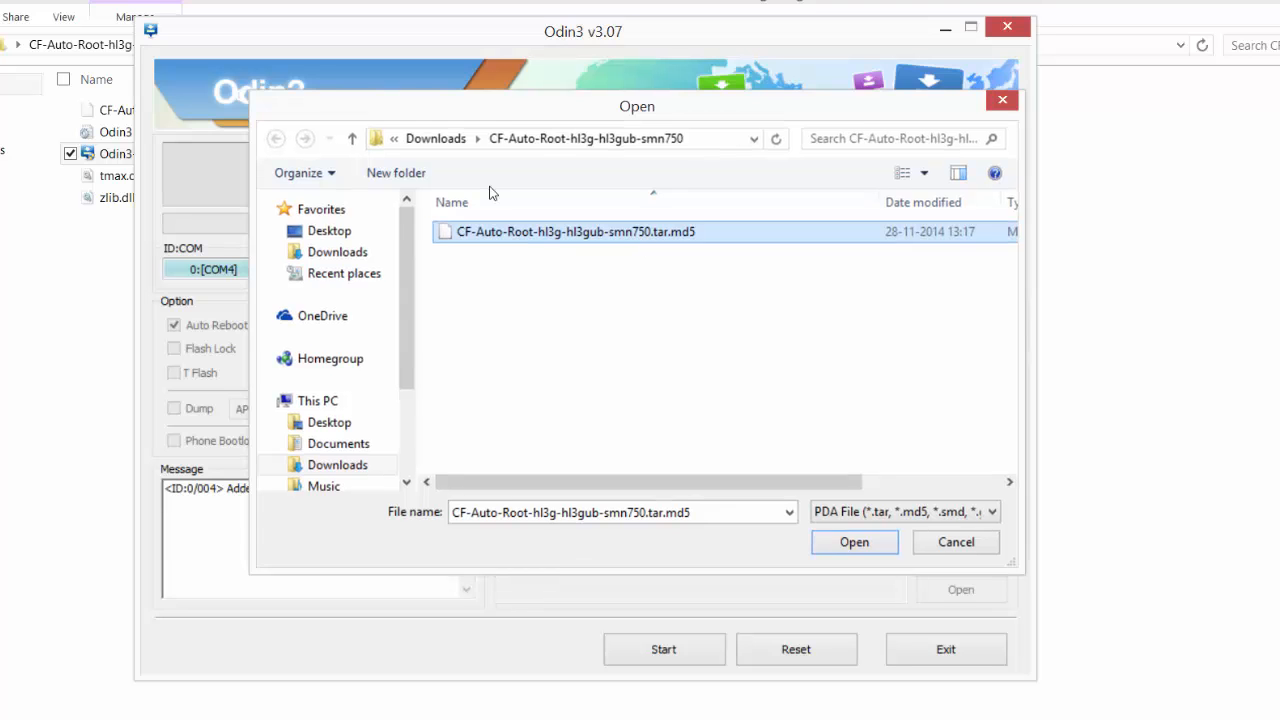
pyautogui.click(854, 542)
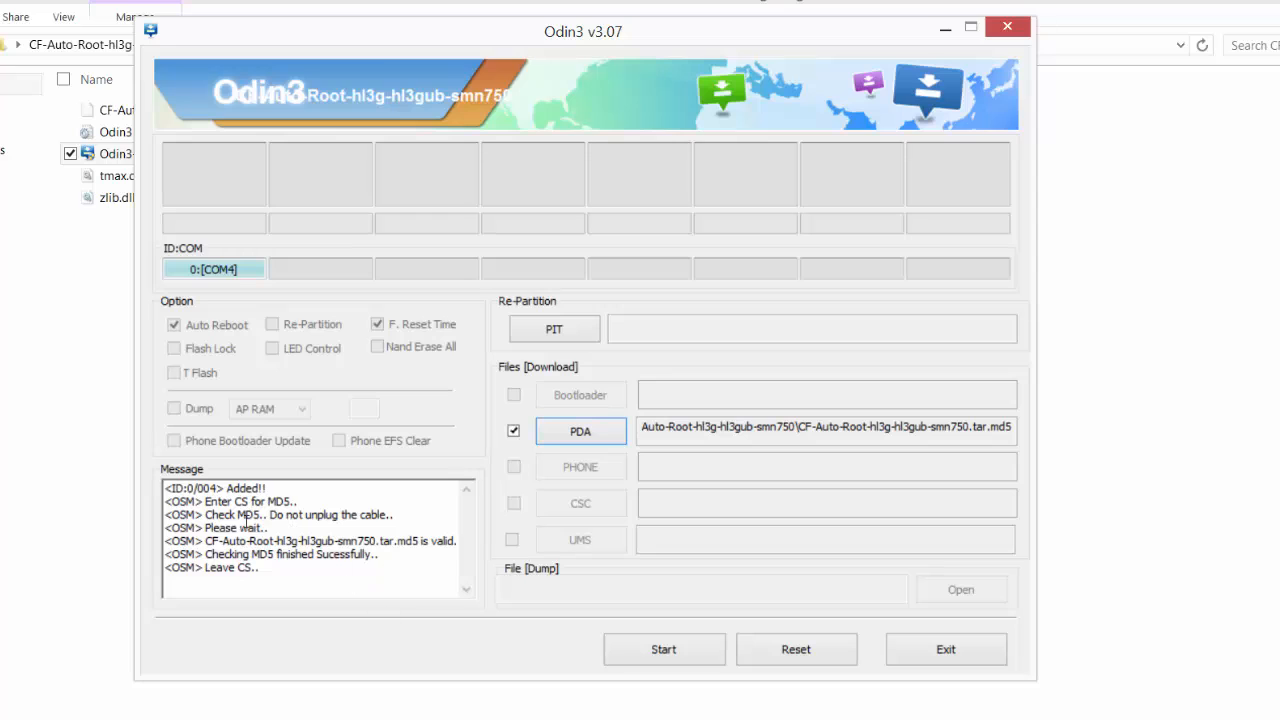
pyautogui.doubleClick(182, 516)
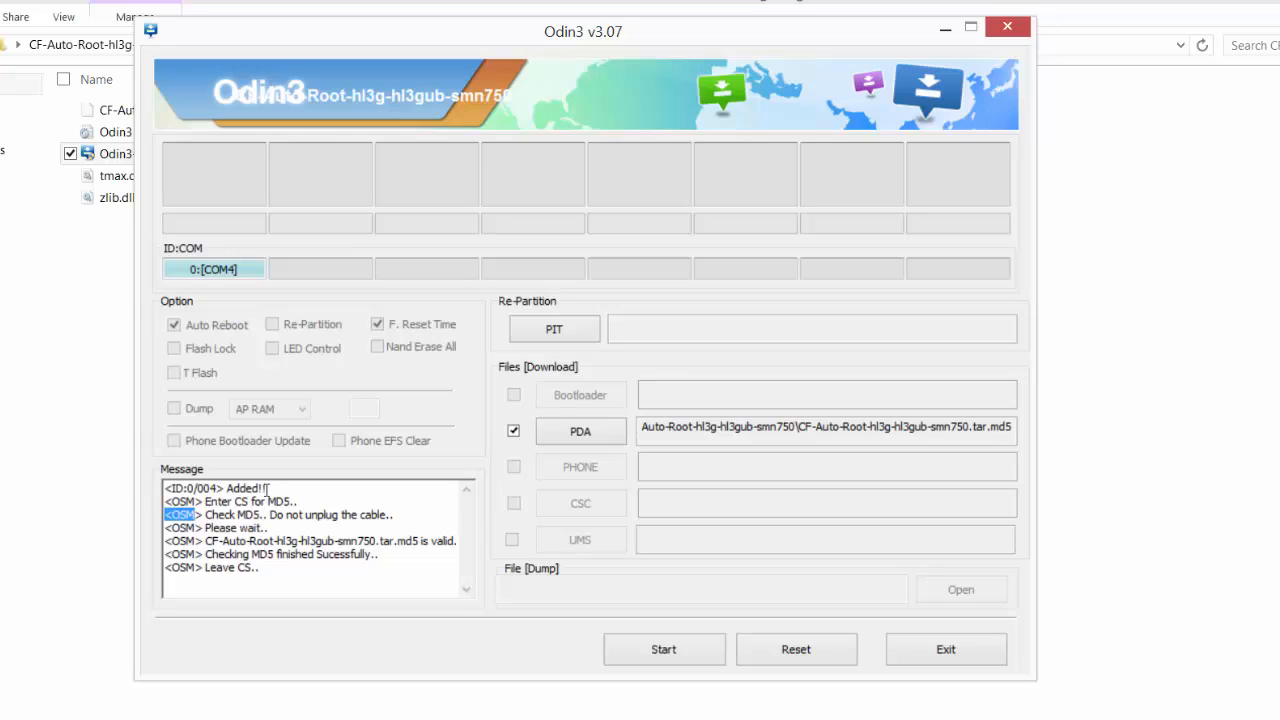
pyautogui.moveTo(224, 652)
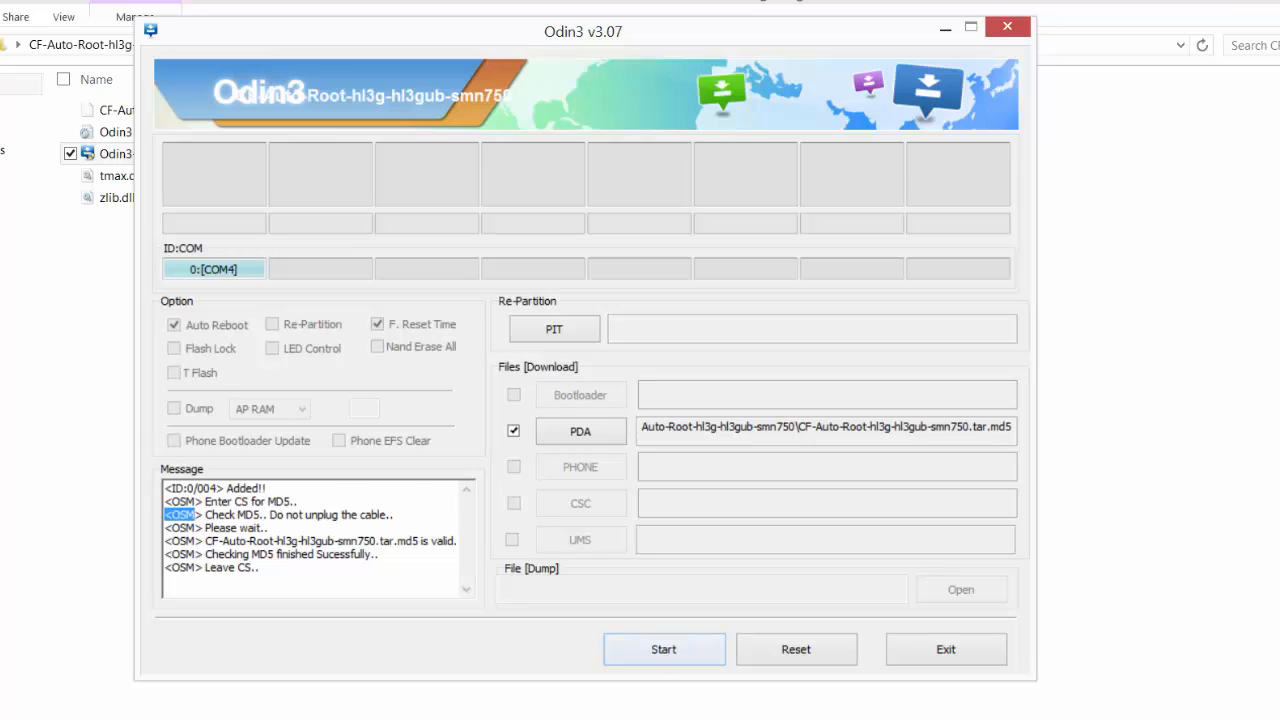
pyautogui.click(664, 648)
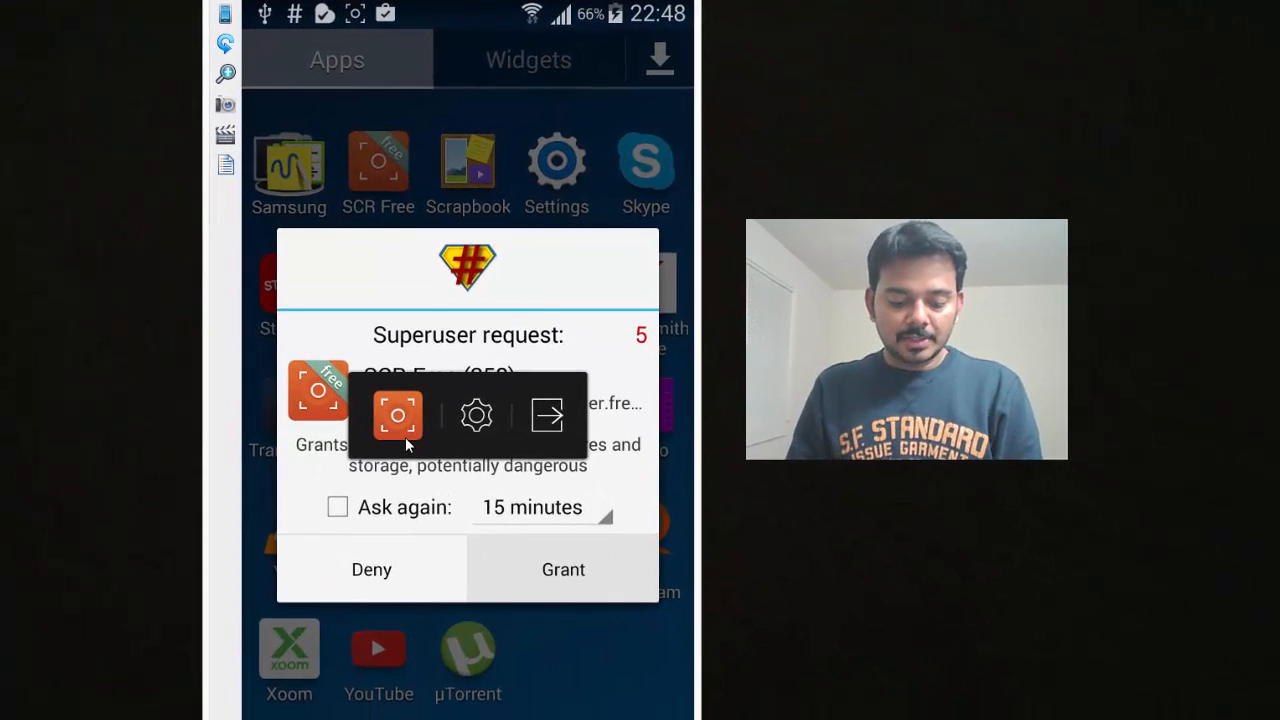
# Step: Grant SCR Free superuser access and start recording the phone screen
pyautogui.click(564, 568)
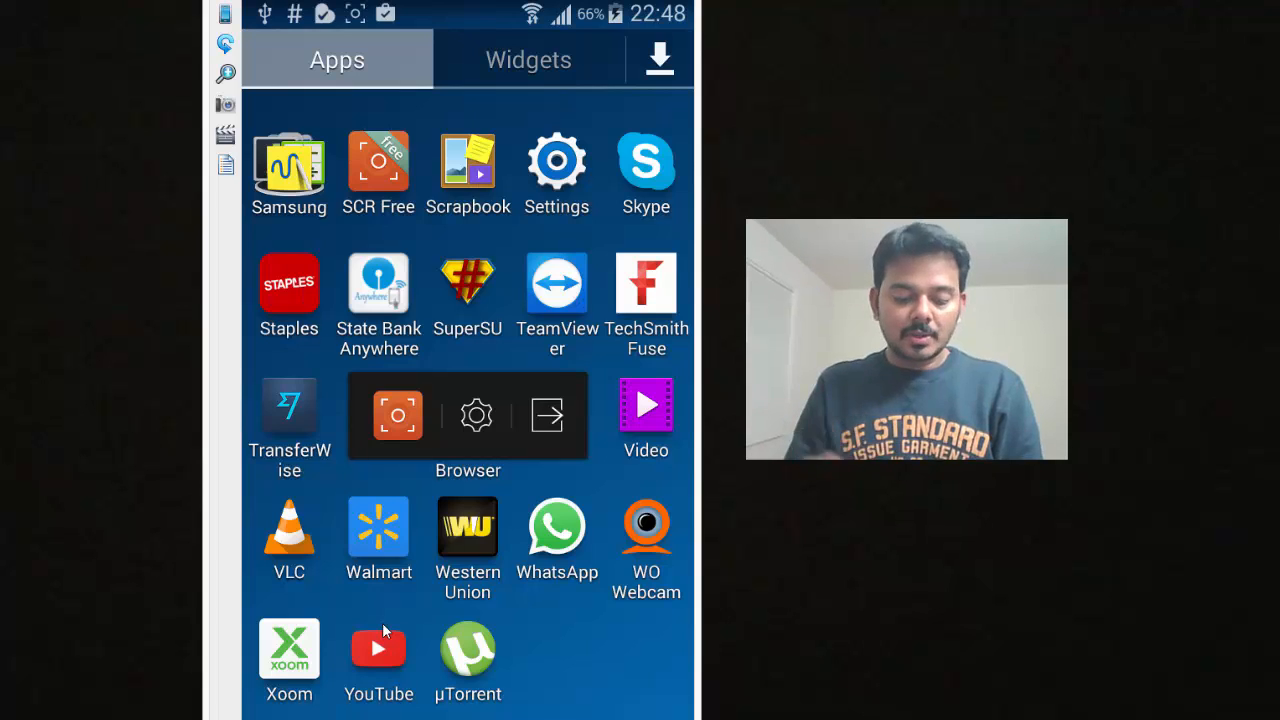
pyautogui.click(378, 160)
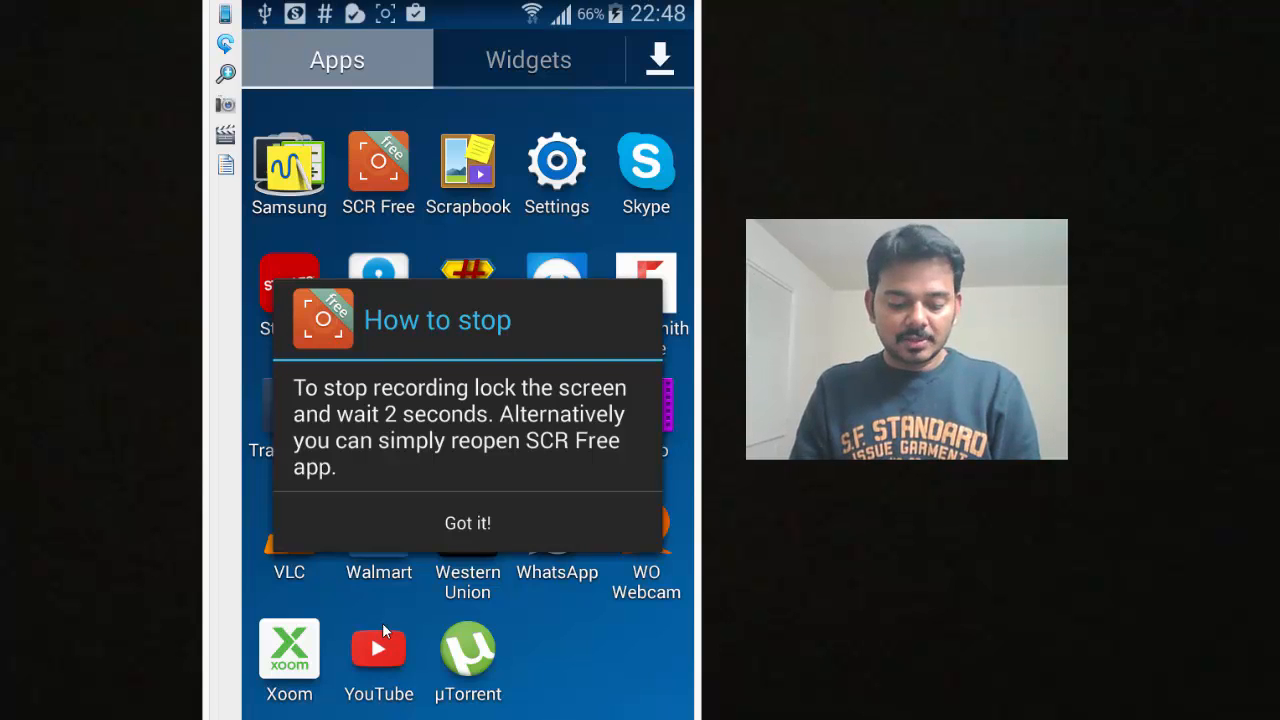
pyautogui.click(468, 524)
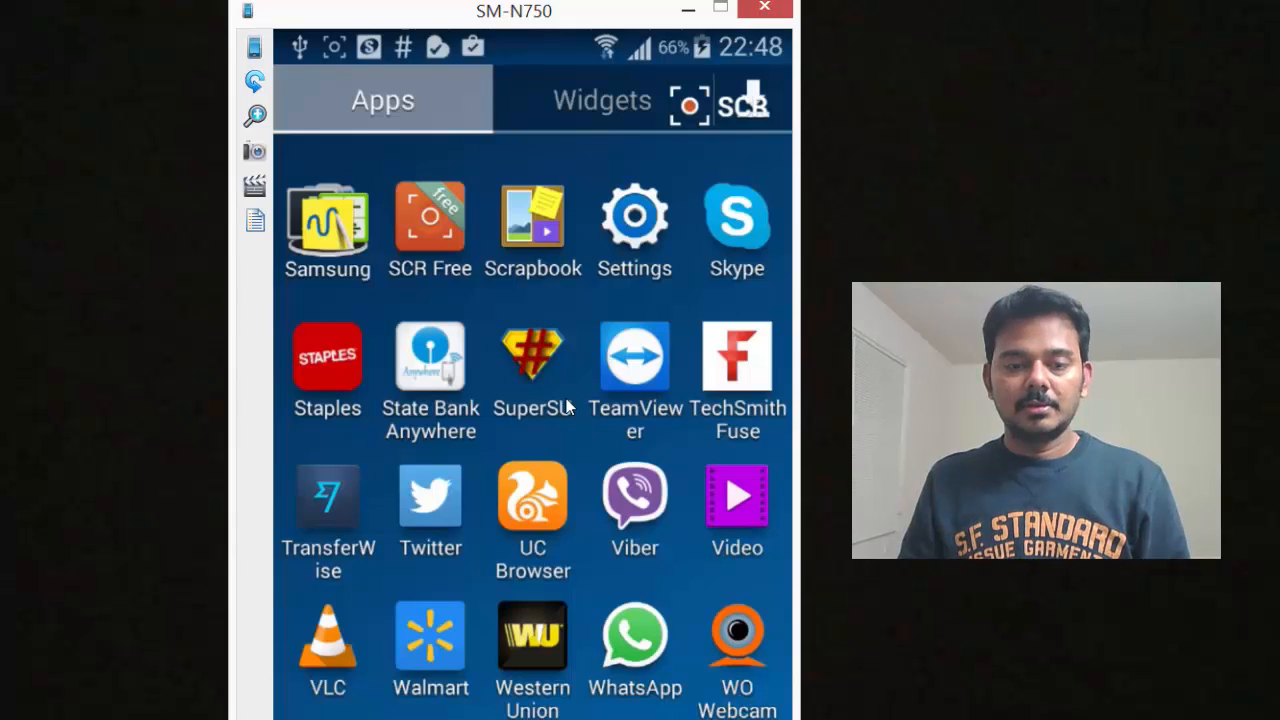
pyautogui.moveTo(616, 424)
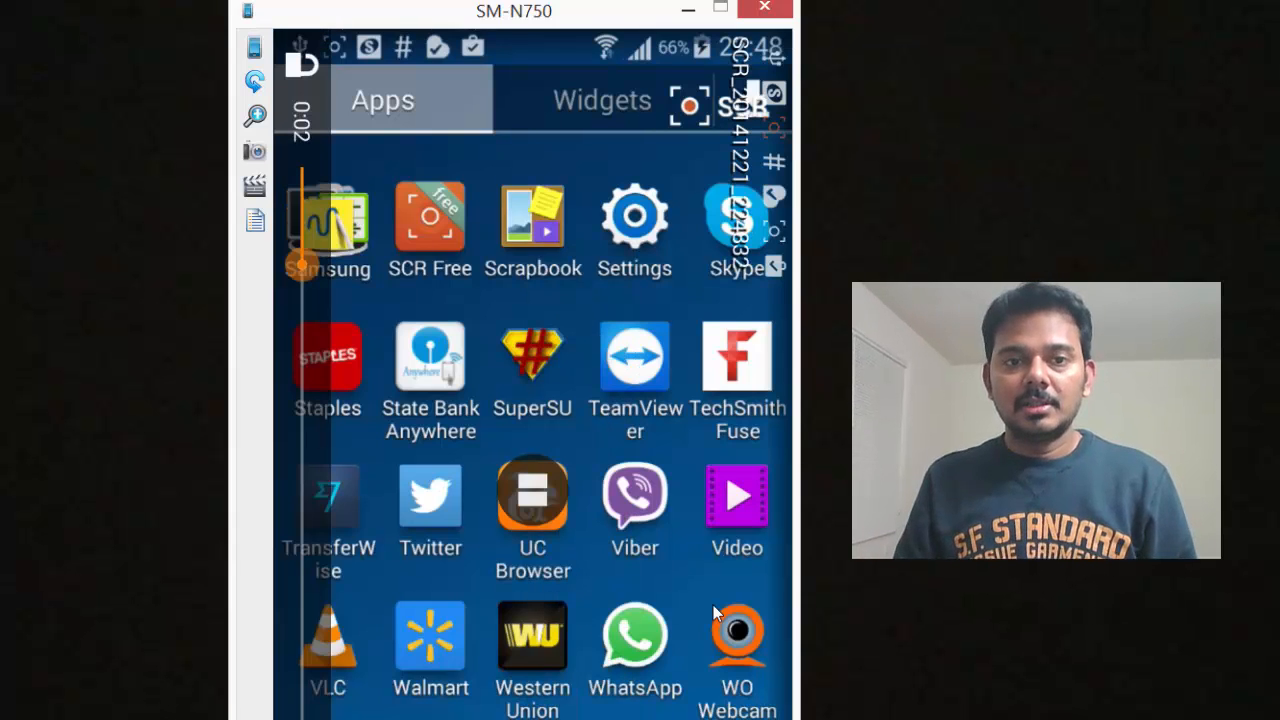
# Step: Scroll the mirrored phone view back to the app drawer after recording stops
pyautogui.scroll(-3)
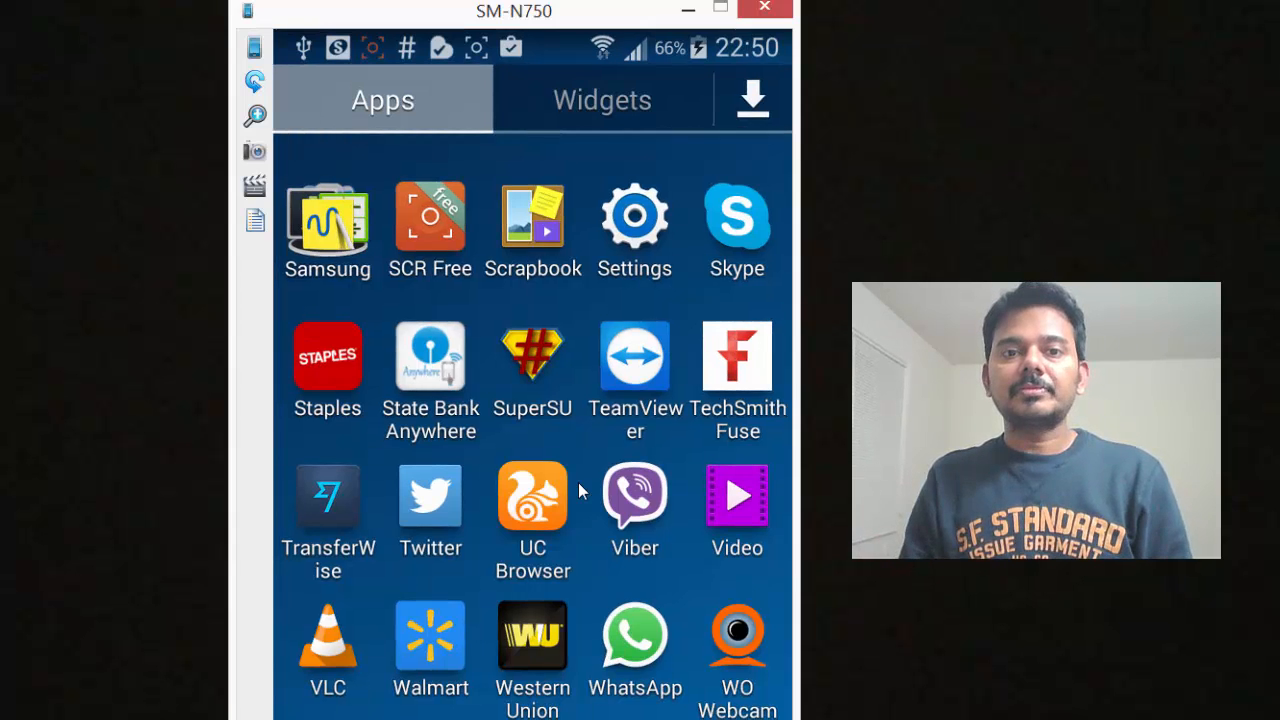
pyautogui.moveTo(604, 460)
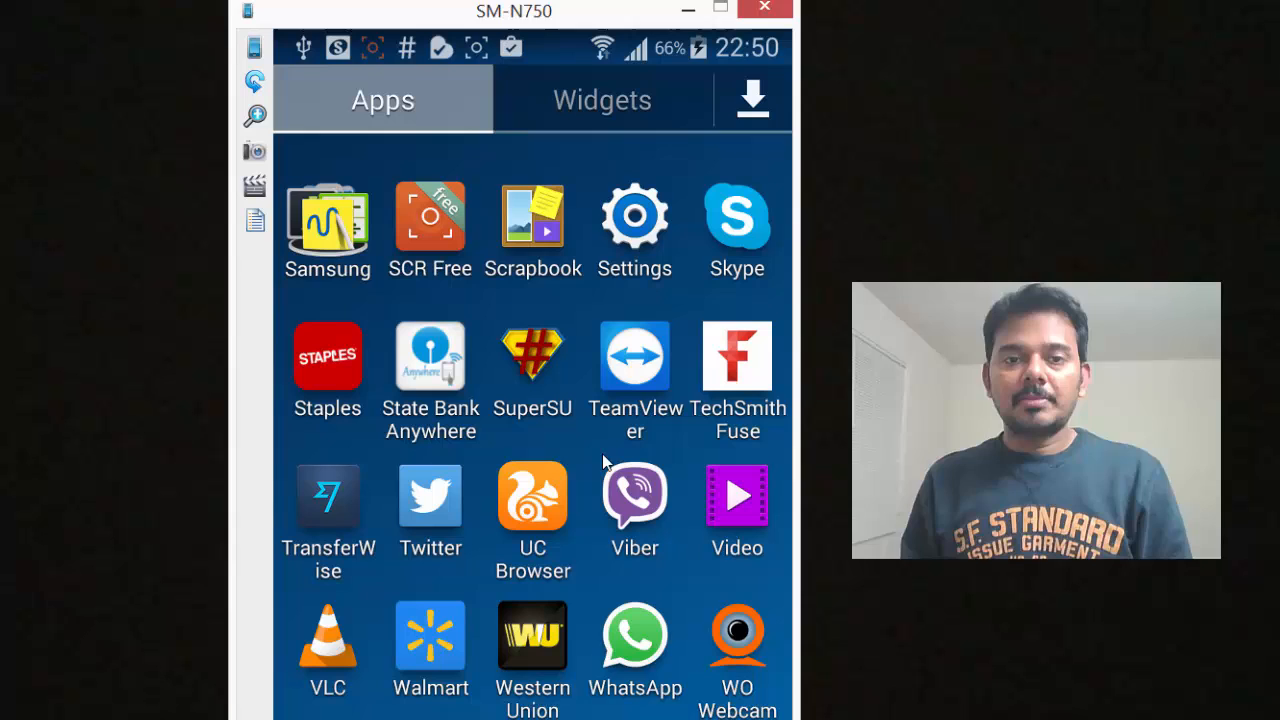